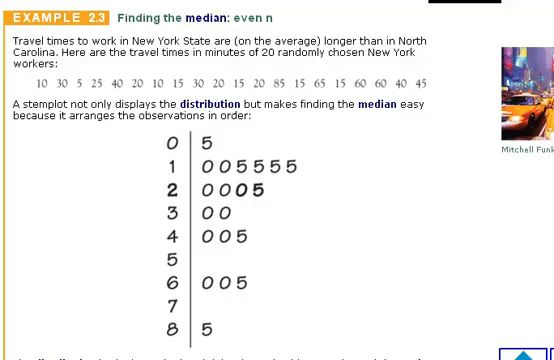
pyautogui.moveTo(125, 257)
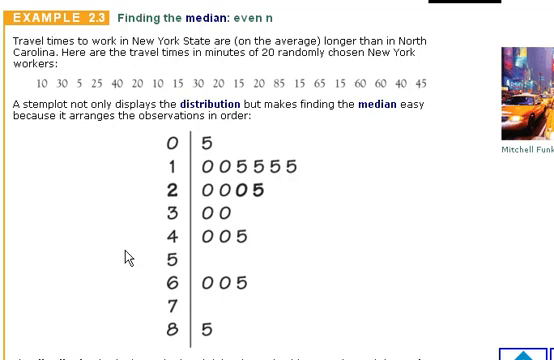
pyautogui.moveTo(524, 306)
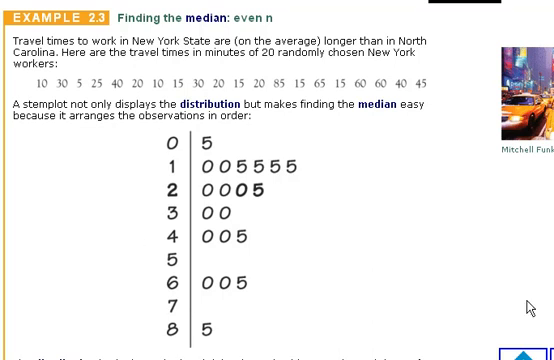
# Step: Scroll through the Minutes data, then choose Statistics > Summary Statistics > Column
pyautogui.scroll(-3)
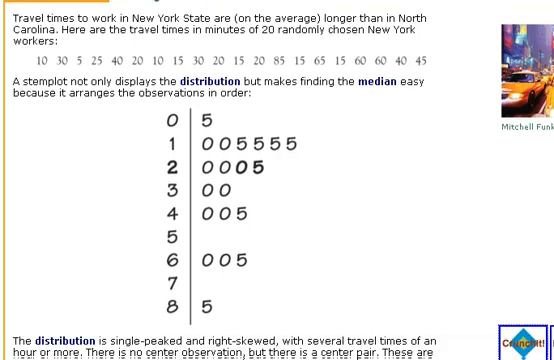
pyautogui.scroll(-3)
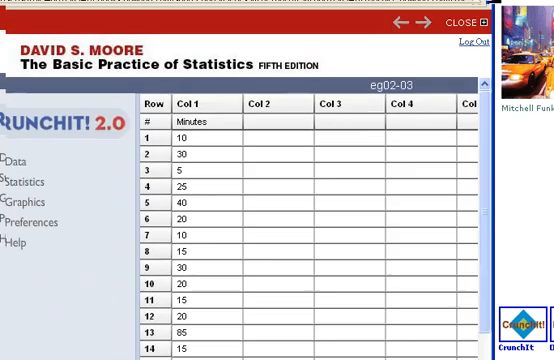
pyautogui.scroll(-3)
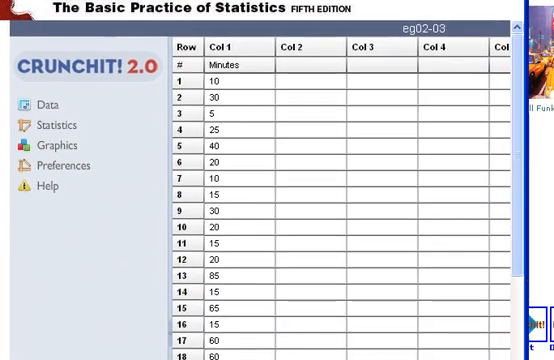
pyautogui.scroll(-3)
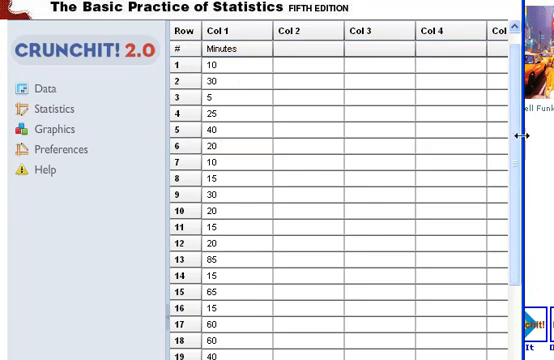
pyautogui.scroll(-3)
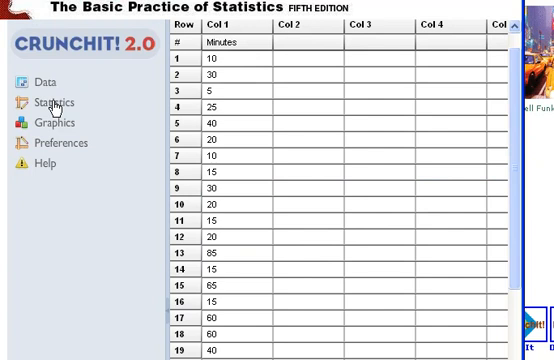
pyautogui.click(53, 102)
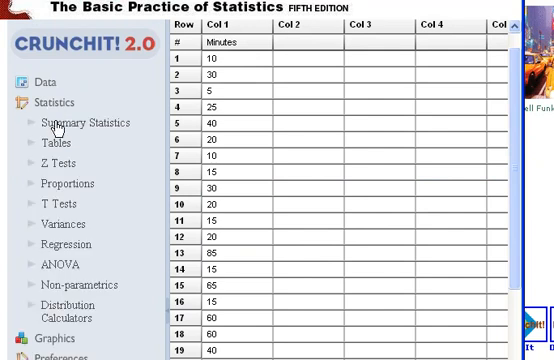
pyautogui.click(74, 123)
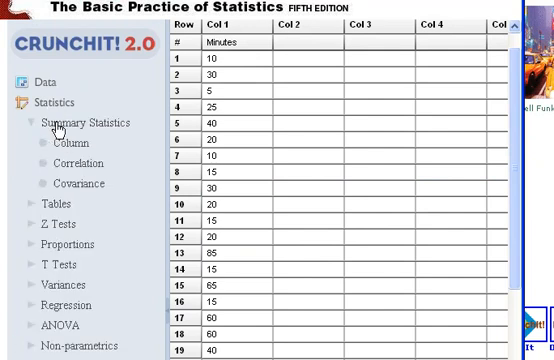
pyautogui.click(49, 124)
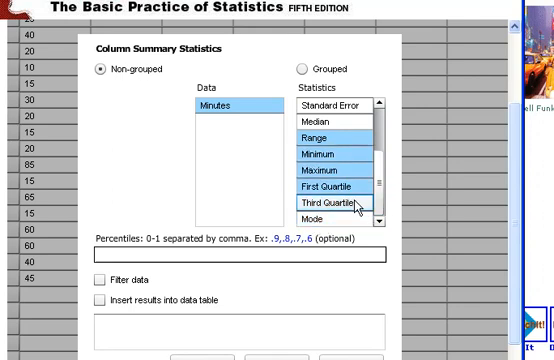
# Step: Add Third Quartile and Variance to the requested Minutes column statistics
pyautogui.click(335, 119)
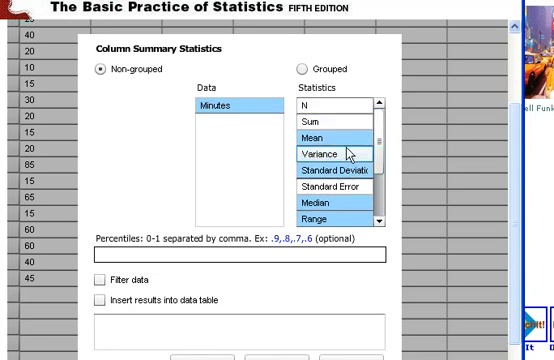
pyautogui.click(330, 136)
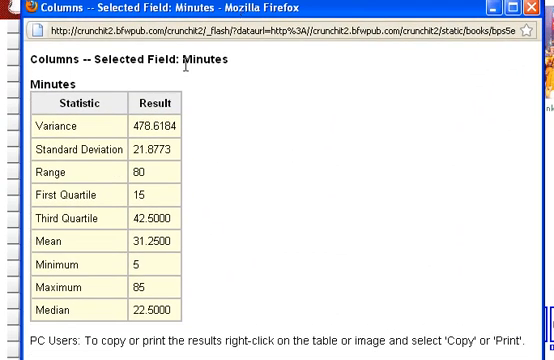
pyautogui.moveTo(128, 181)
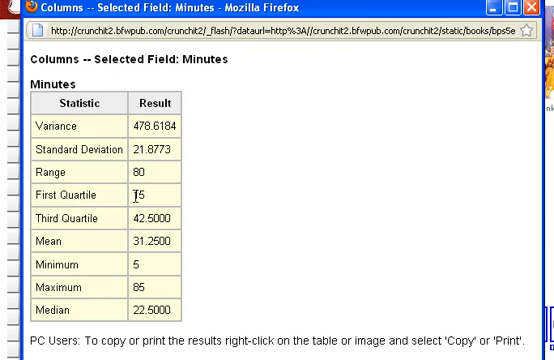
pyautogui.moveTo(145, 258)
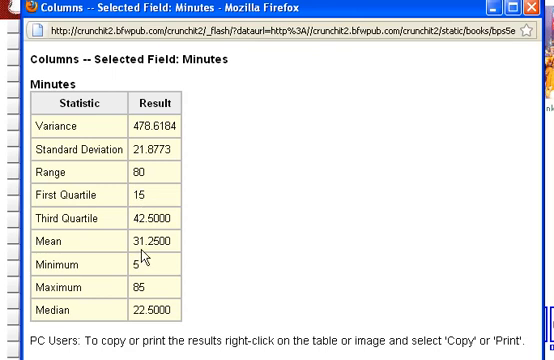
pyautogui.moveTo(148, 267)
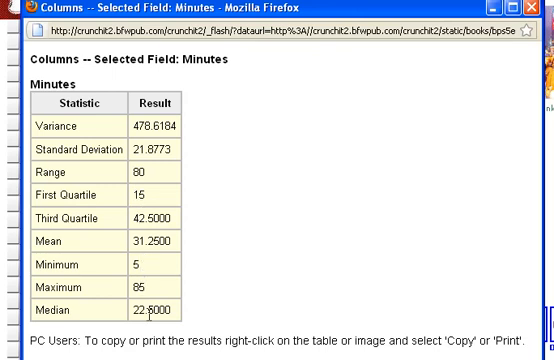
pyautogui.moveTo(148, 287)
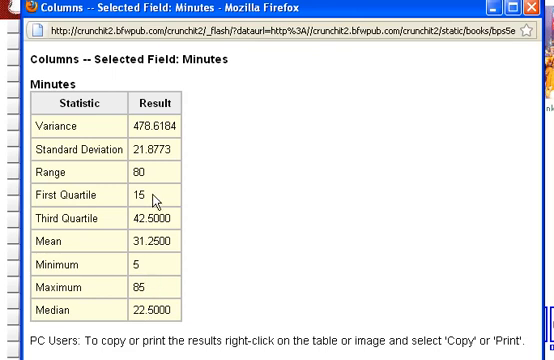
pyautogui.moveTo(147, 297)
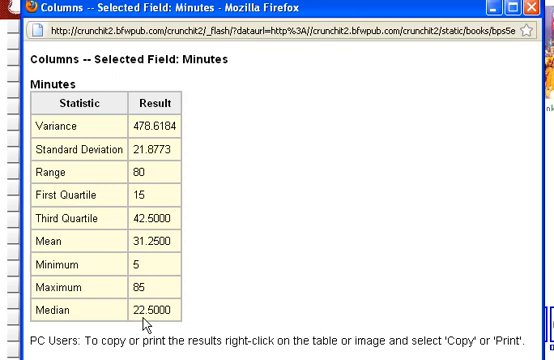
pyautogui.moveTo(171, 197)
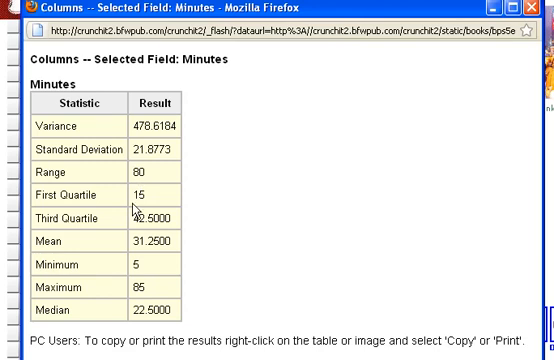
pyautogui.moveTo(185, 155)
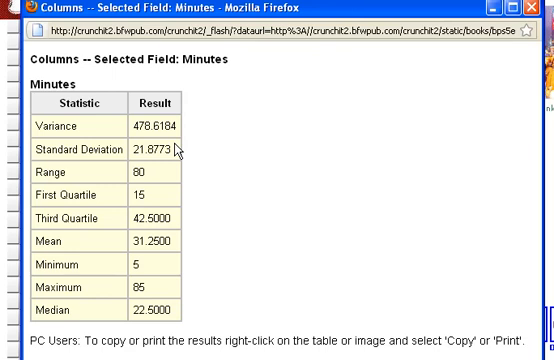
pyautogui.moveTo(180, 148)
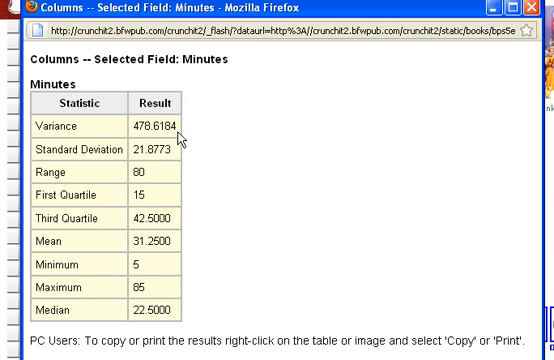
pyautogui.moveTo(178, 143)
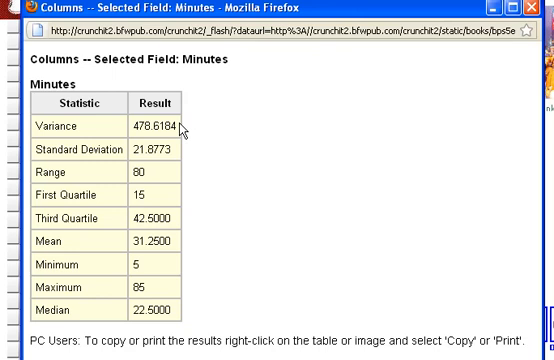
pyautogui.moveTo(98, 308)
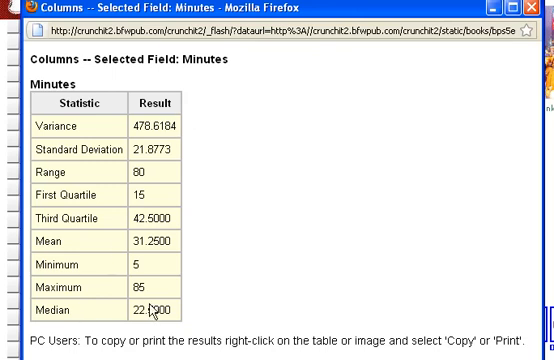
pyautogui.moveTo(155, 237)
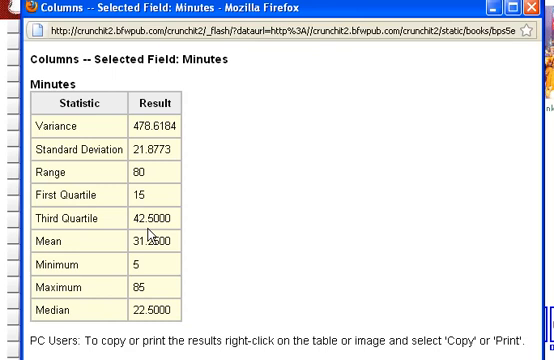